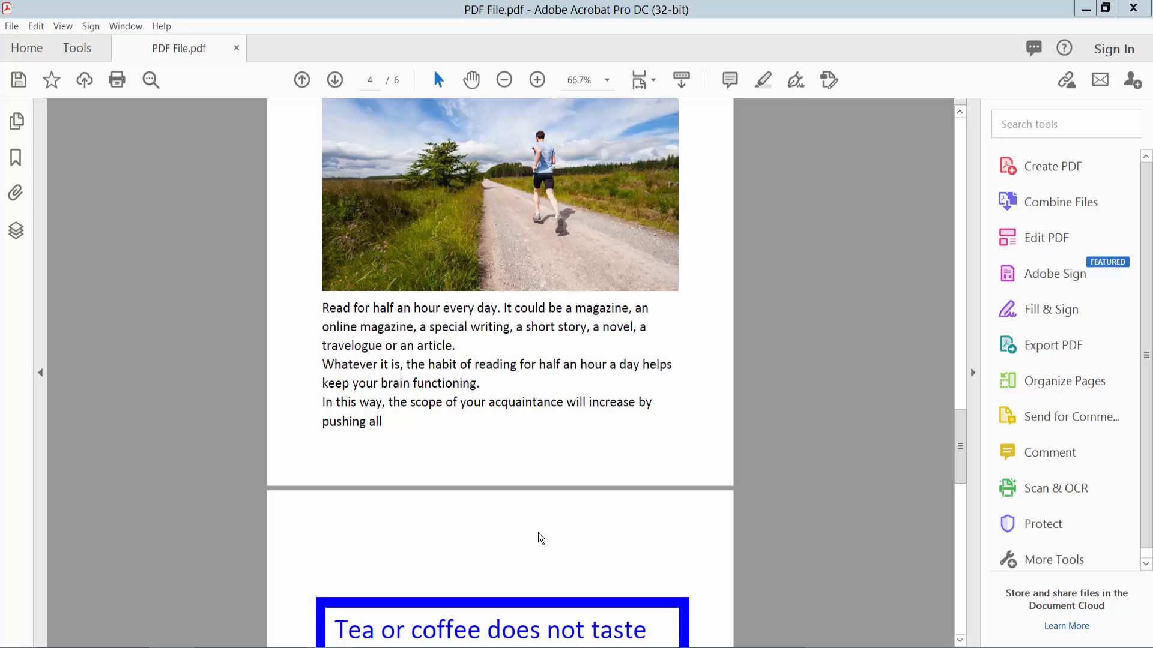
mouse_move(648, 62)
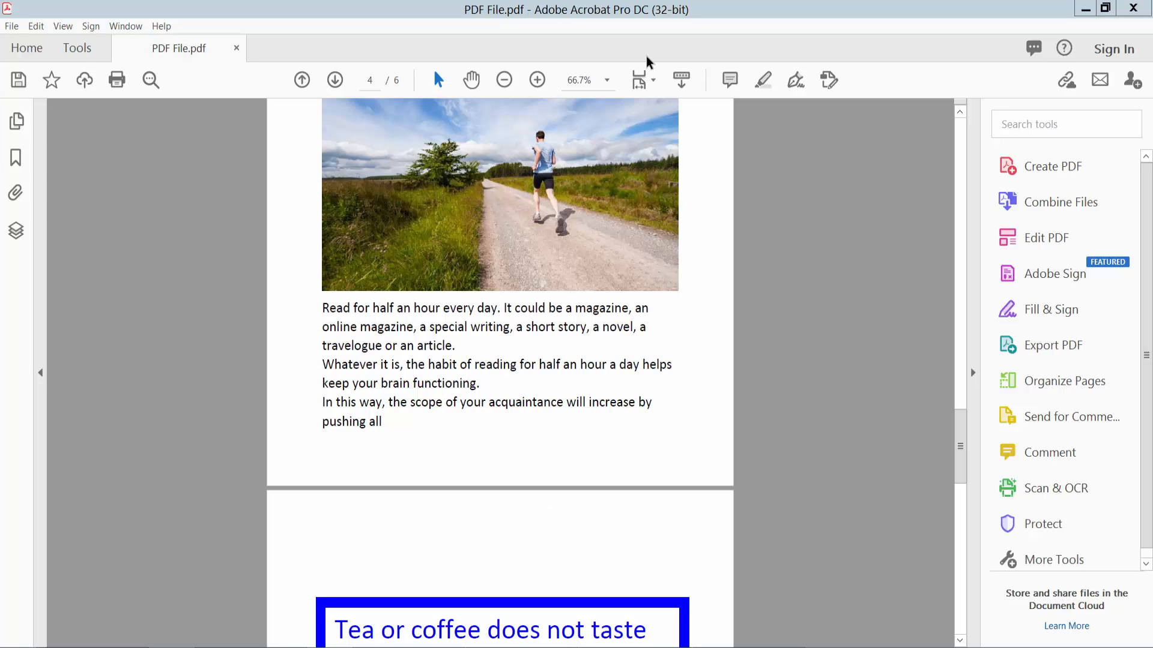
mouse_move(683, 382)
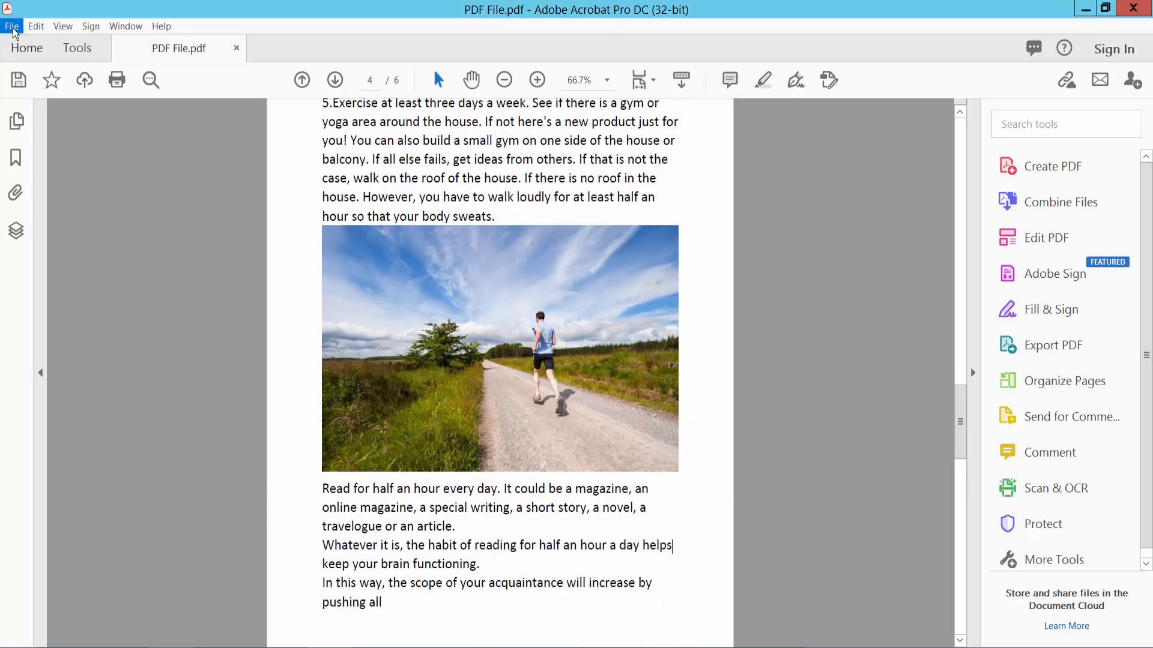
Open the Print dialog from the File menu with Adobe PDF as printer.
left_click(13, 25)
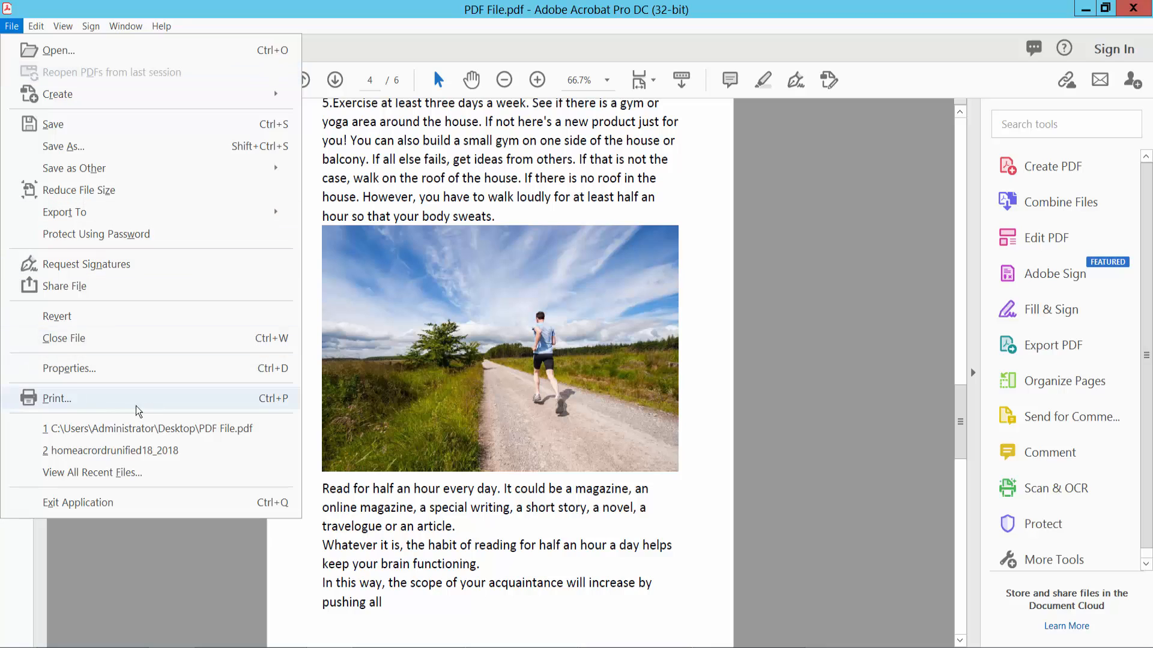
left_click(56, 398)
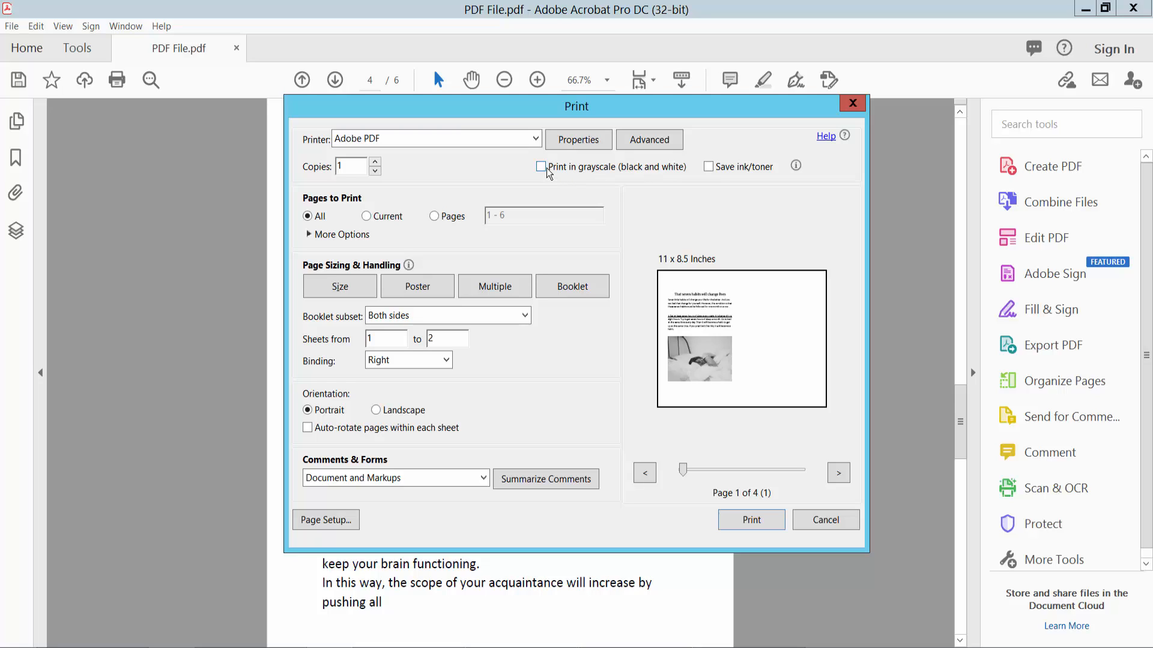
Enable 'Print in grayscale (black and white)' and set page sizing to Actual size.
left_click(541, 167)
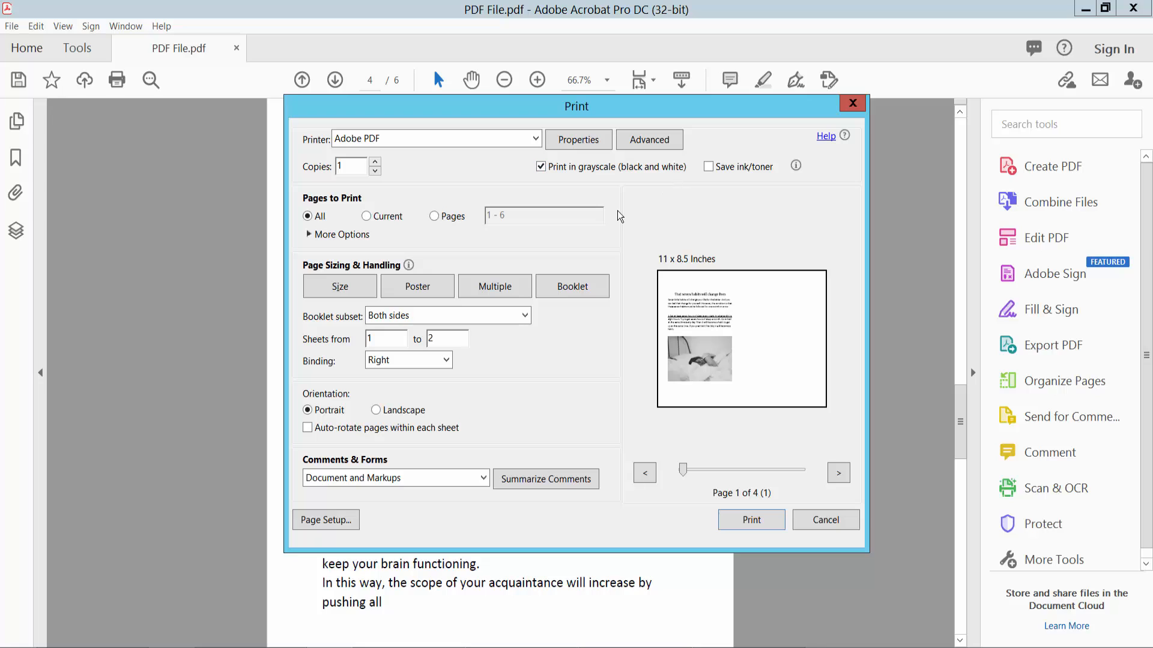
left_click(529, 139)
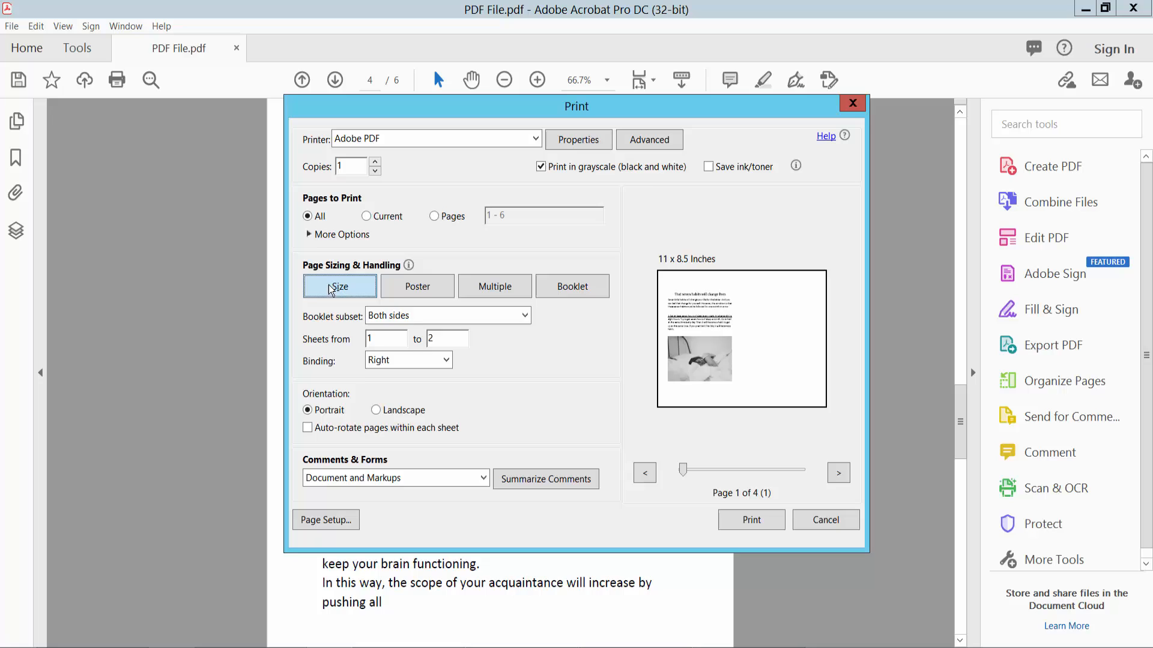
left_click(339, 287)
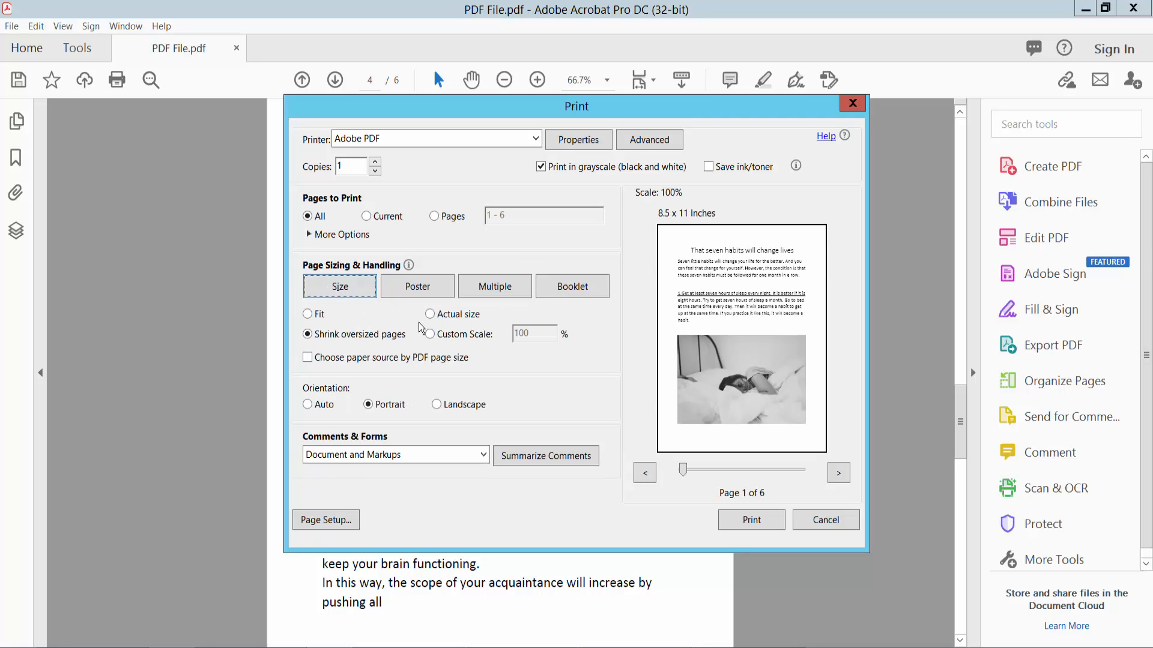
left_click(430, 314)
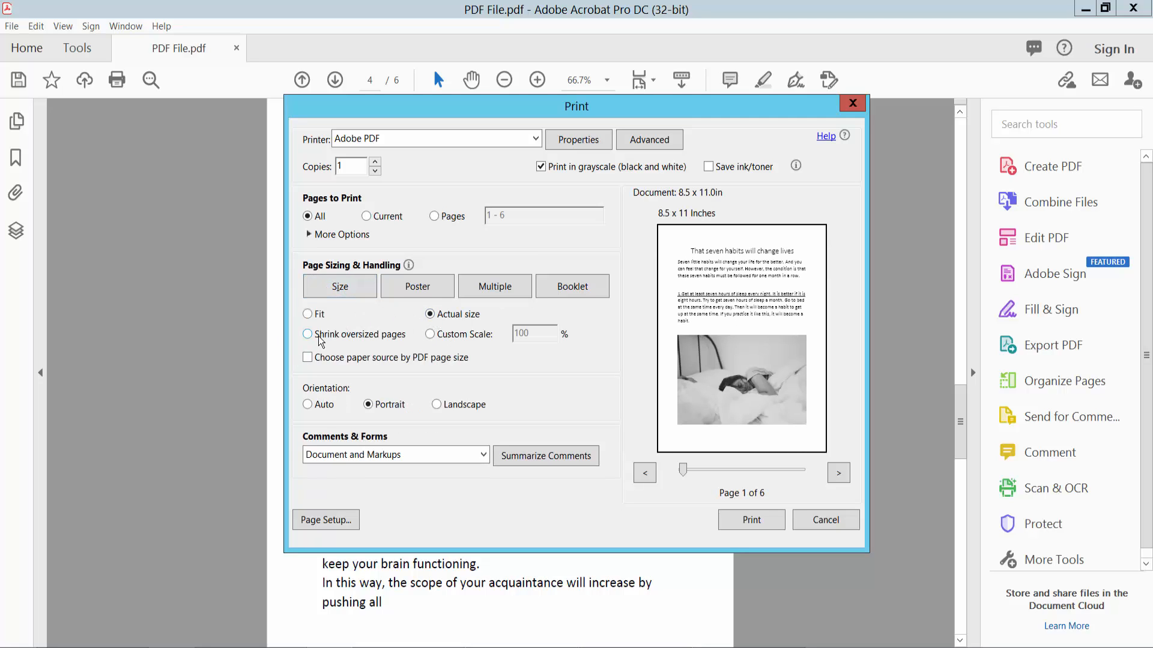
left_click(367, 405)
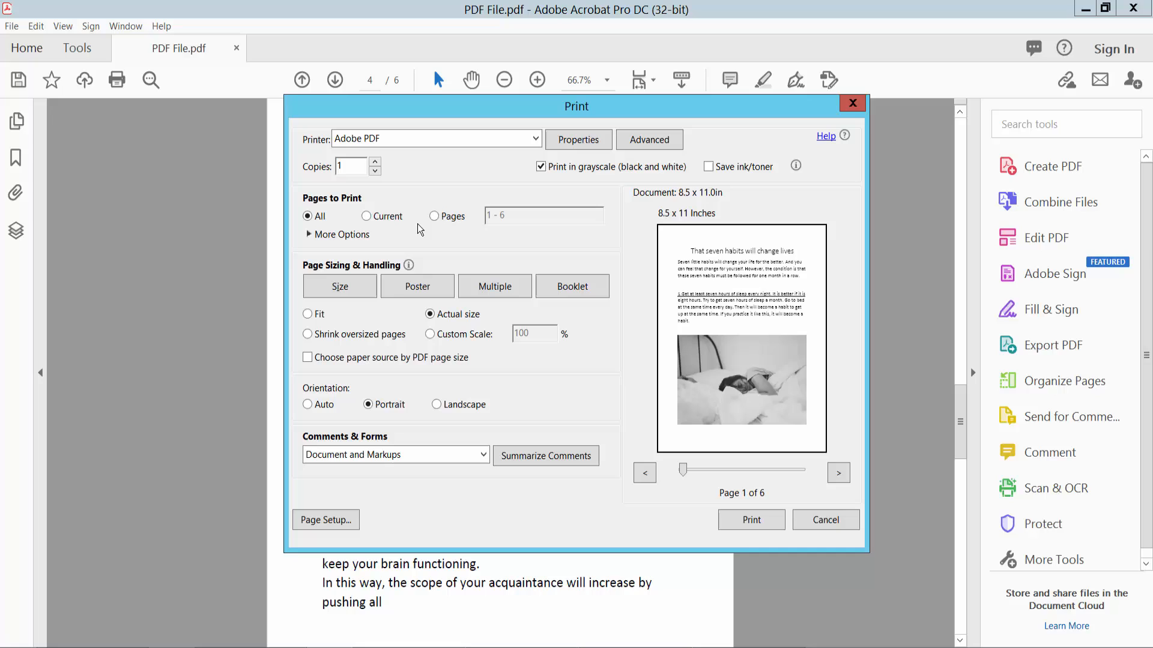
mouse_move(413, 480)
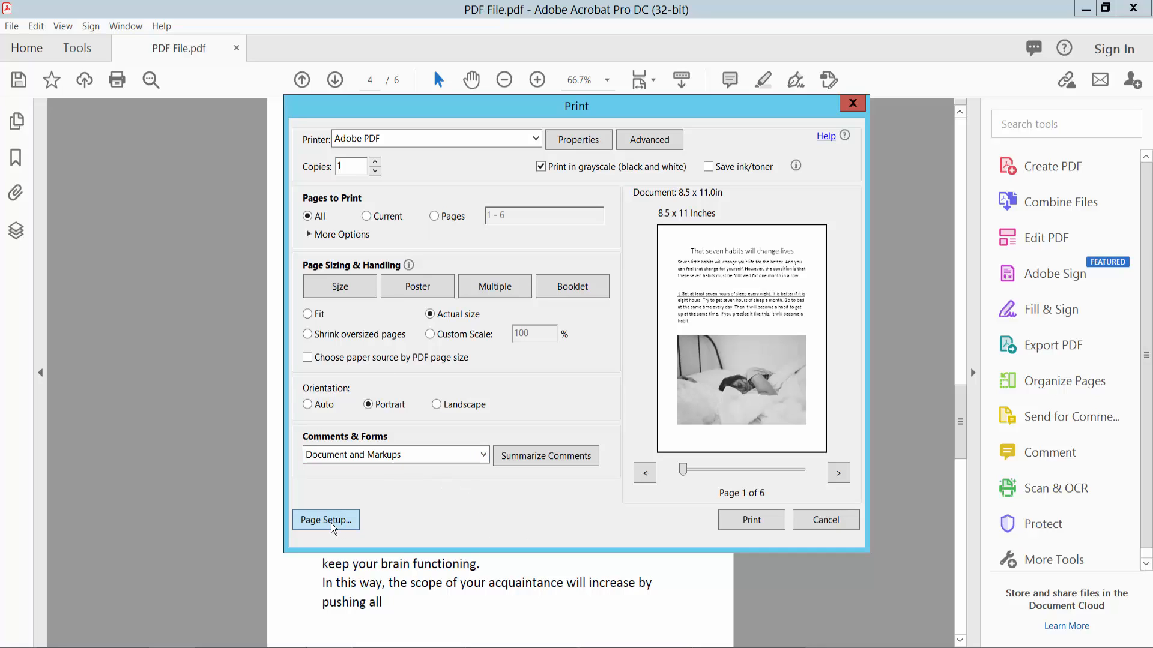
Print the grayscale document to Adobe PDF, bringing up the Save PDF File As window.
left_click(326, 519)
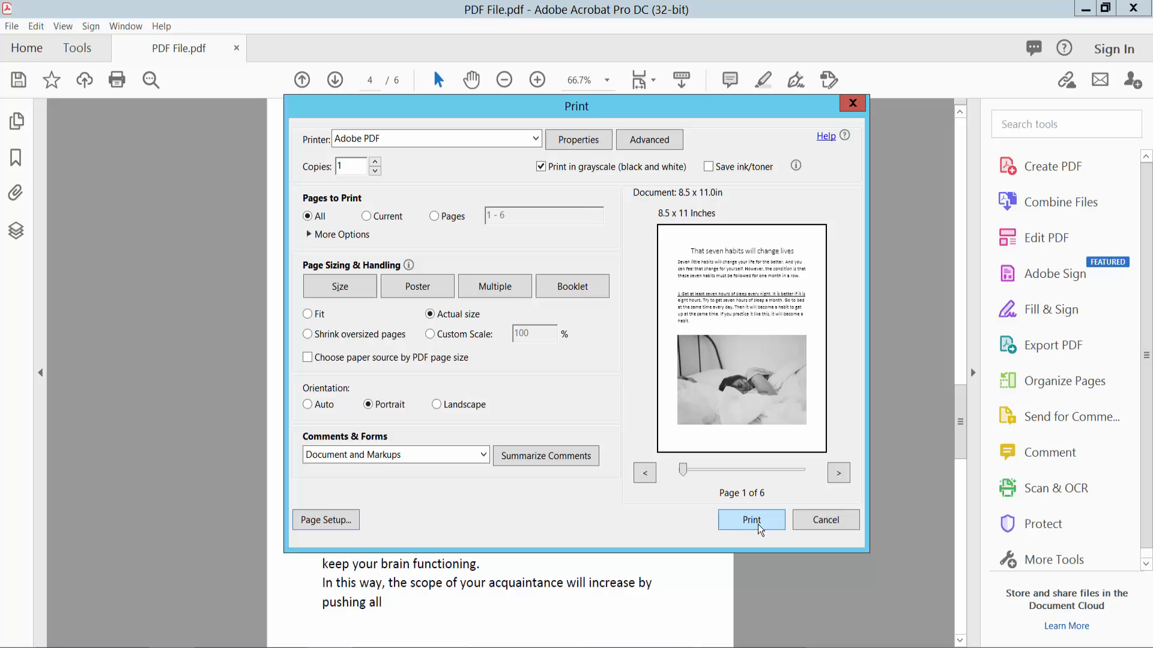
left_click(751, 520)
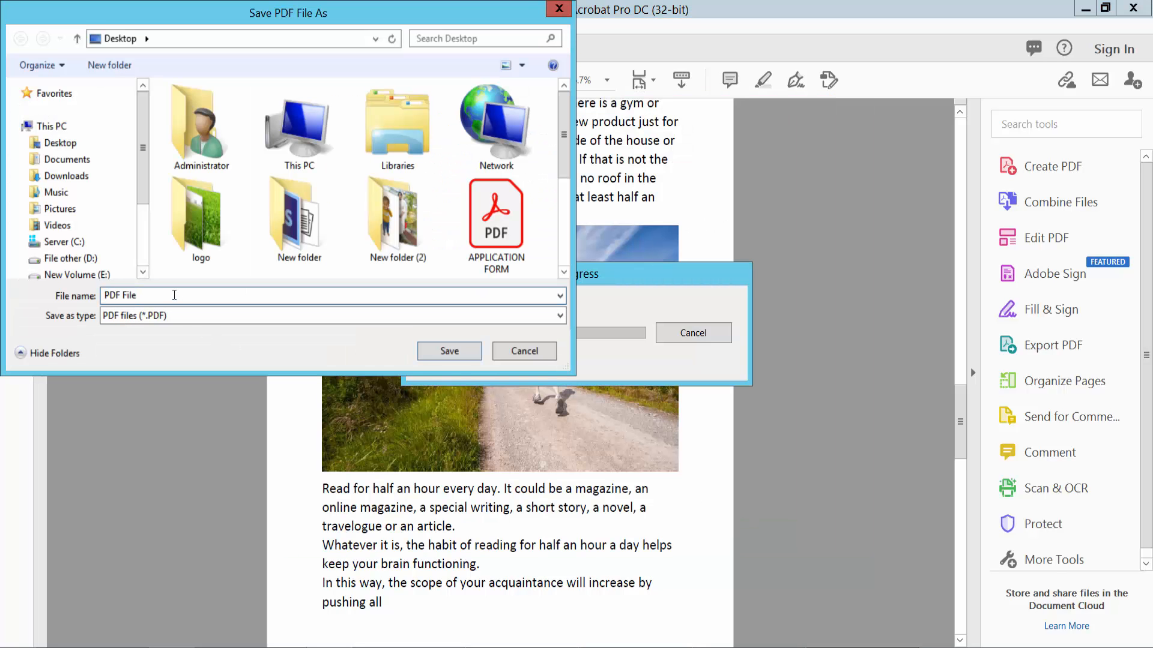
Save the printout to the Desktop as 'PDF File025'.
type("025")
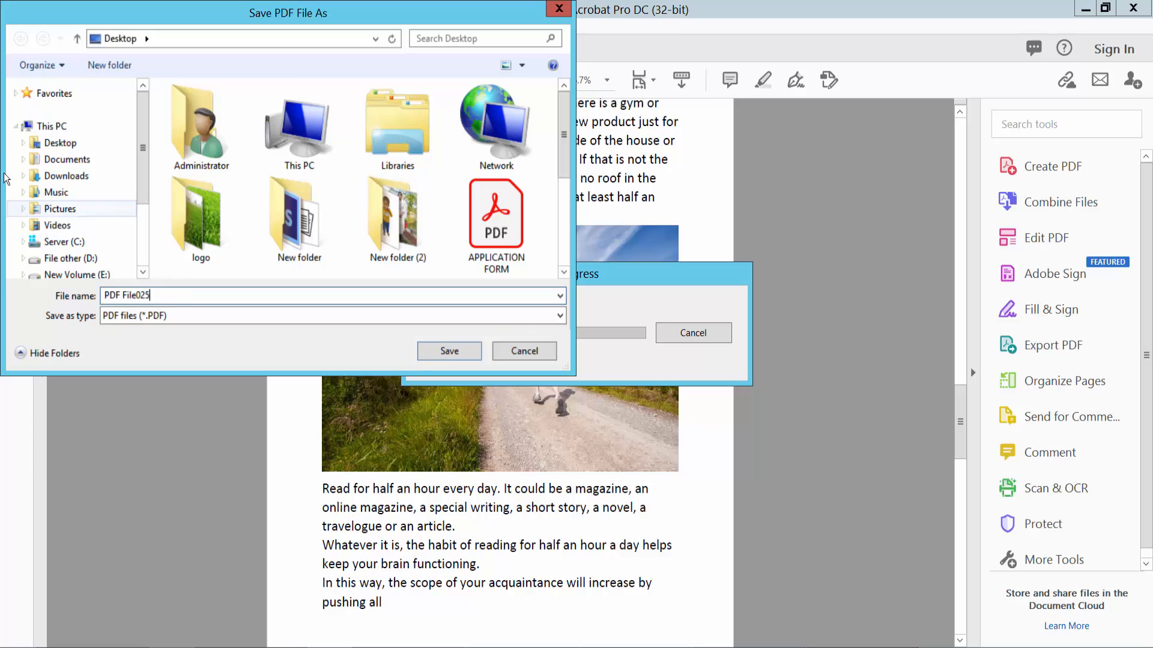
left_click(449, 351)
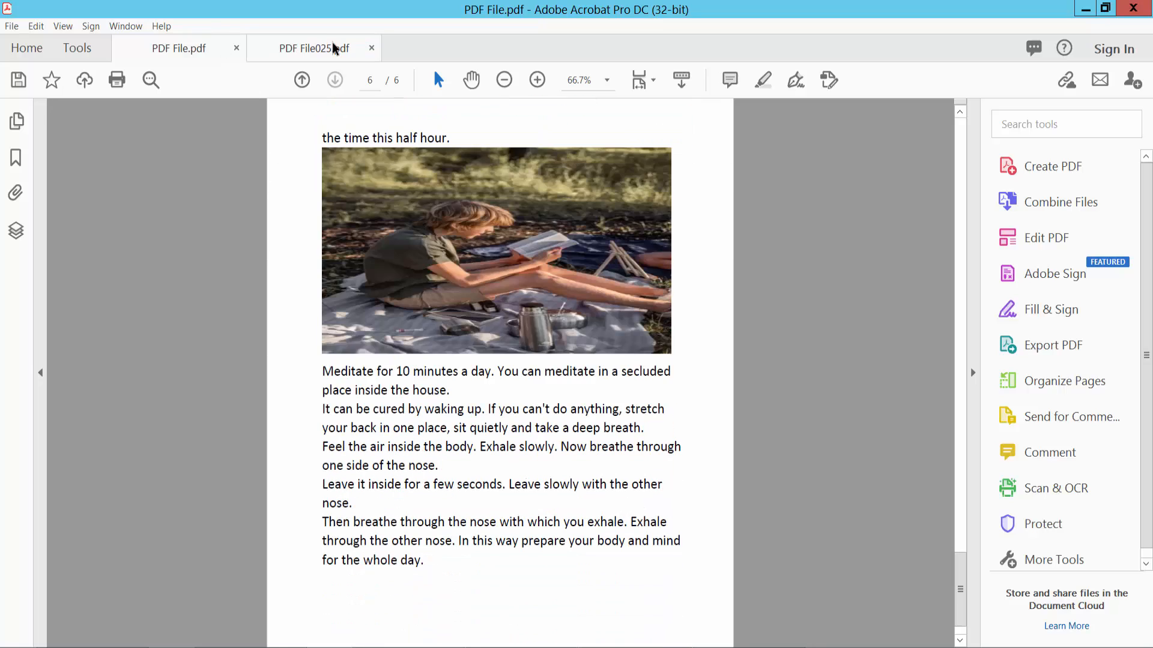
Switch to the PDF File025.pdf tab to view its black-and-white pages.
left_click(313, 48)
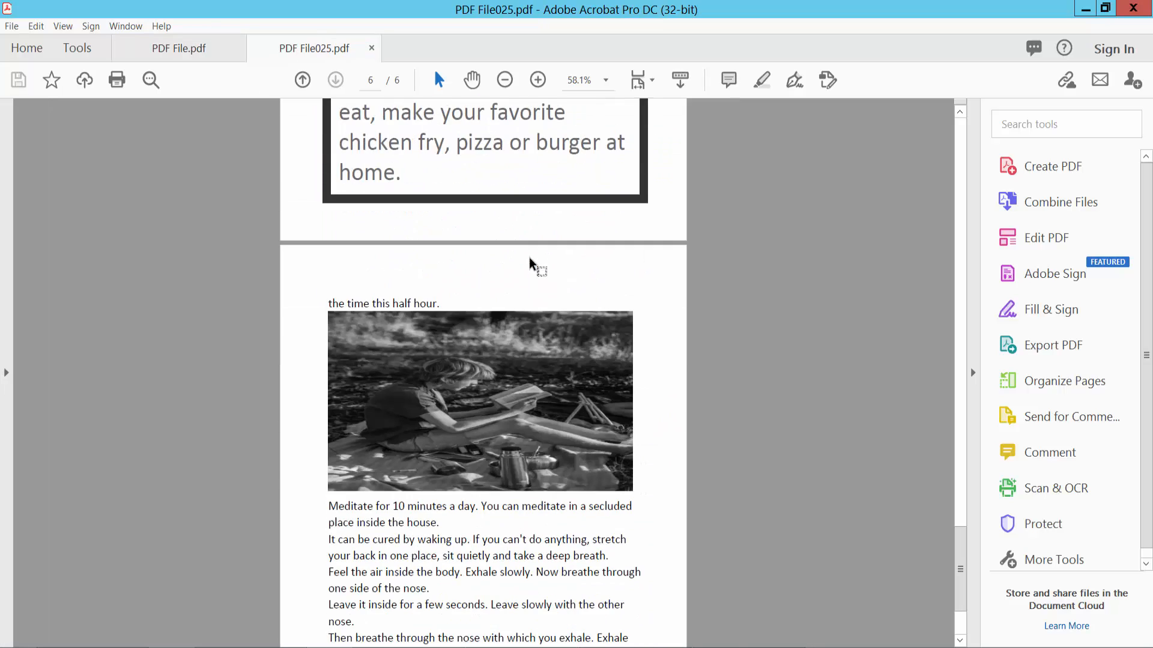
mouse_move(514, 434)
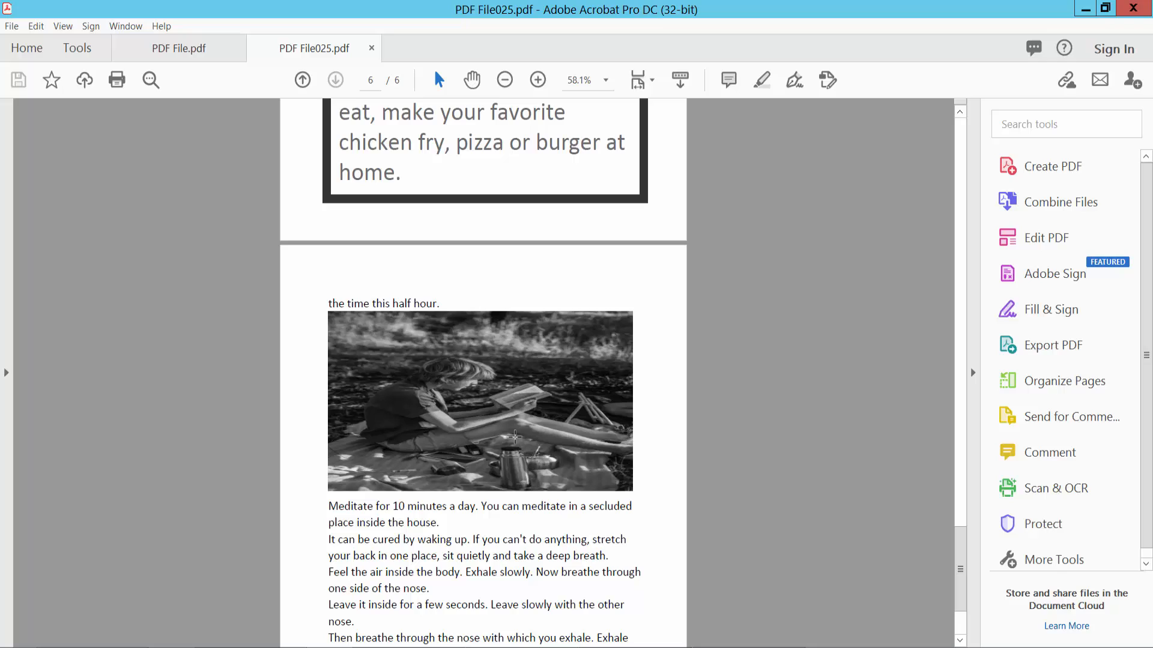